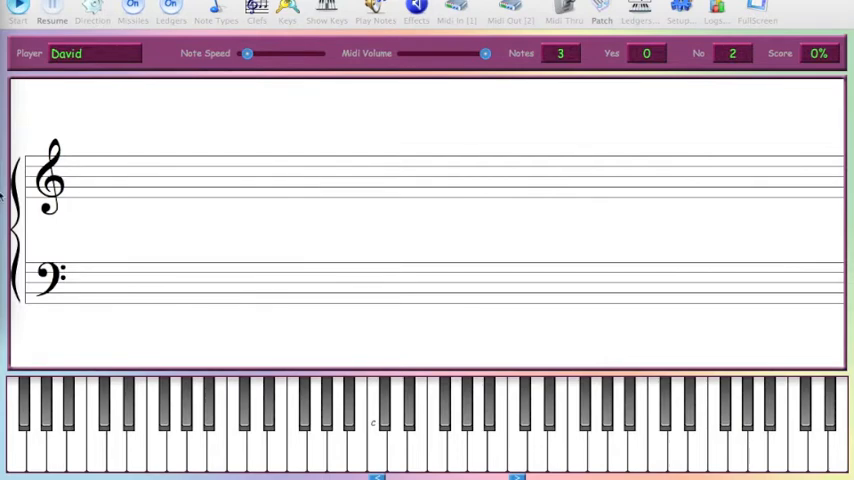
mouse_move(144, 144)
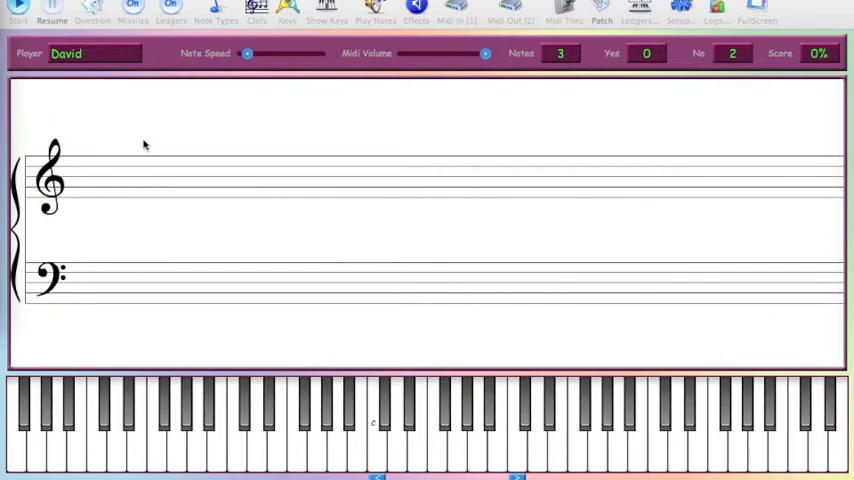
mouse_move(164, 128)
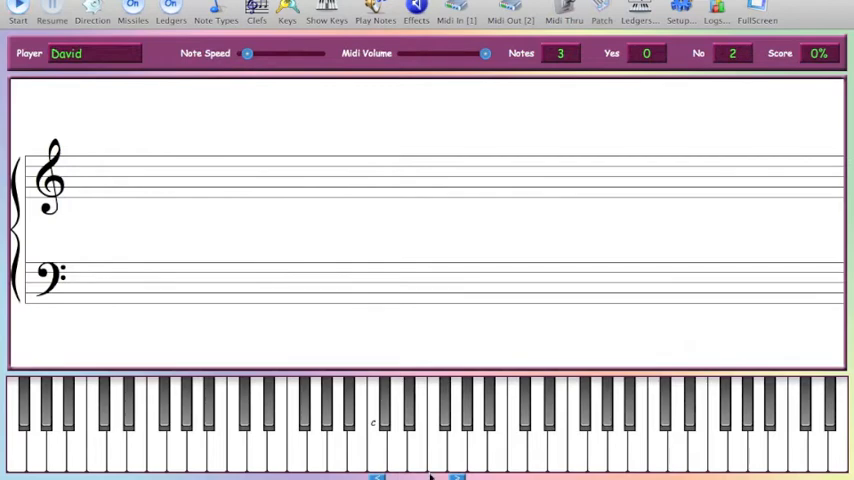
Start a round and answer incoming notes on the piano keys, reaching 15 notes at 50%
click(378, 450)
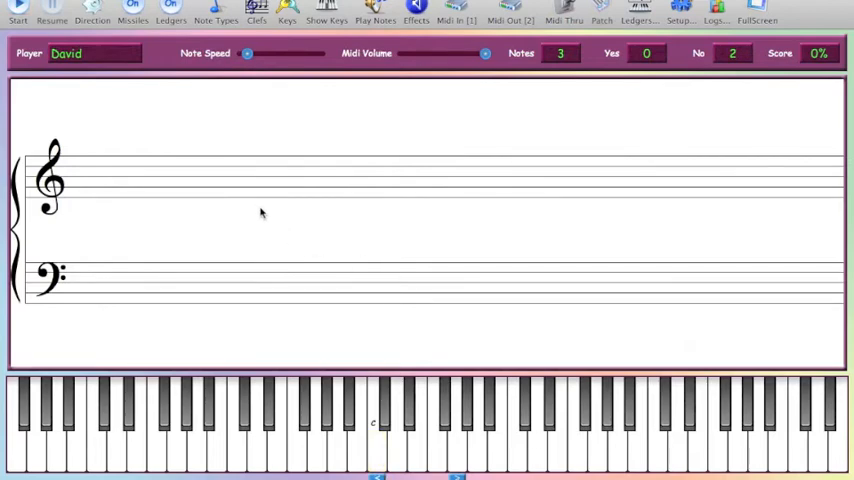
click(392, 440)
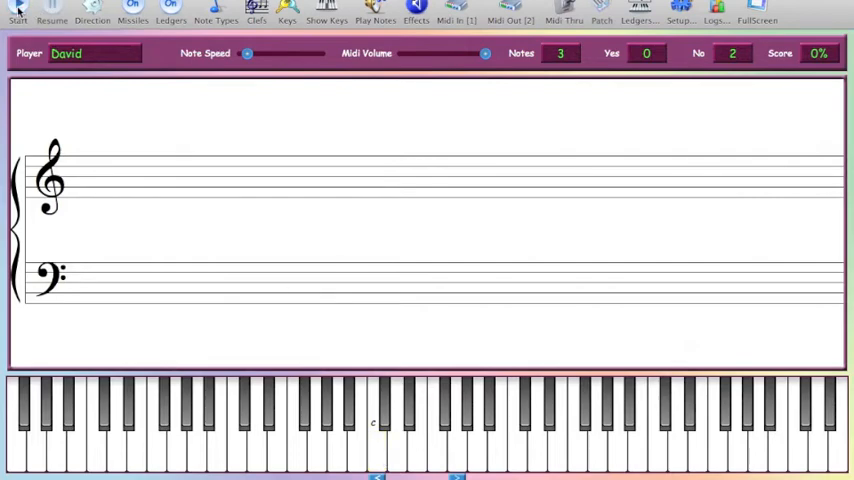
click(12, 12)
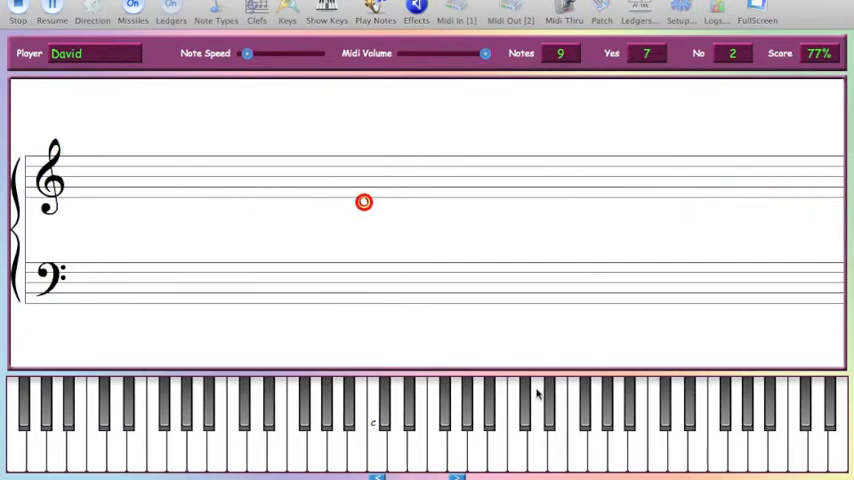
click(400, 440)
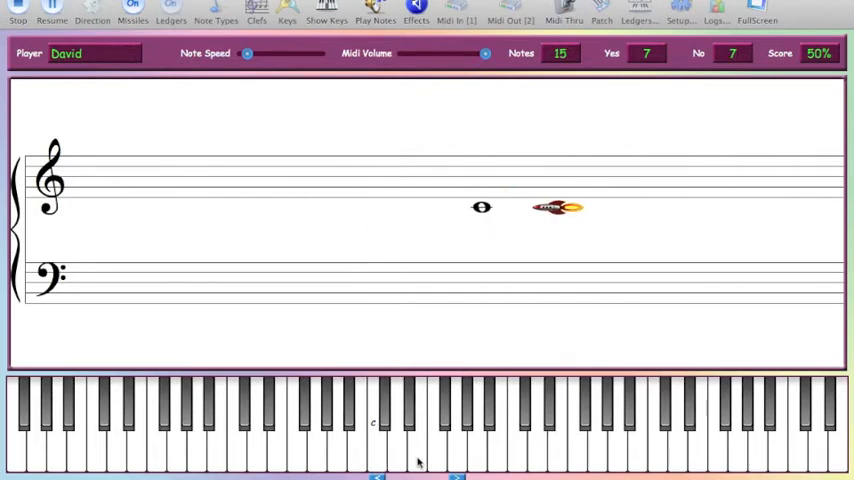
Keep answering the speeding notes until the tally reaches 57 notes at 12%
click(392, 450)
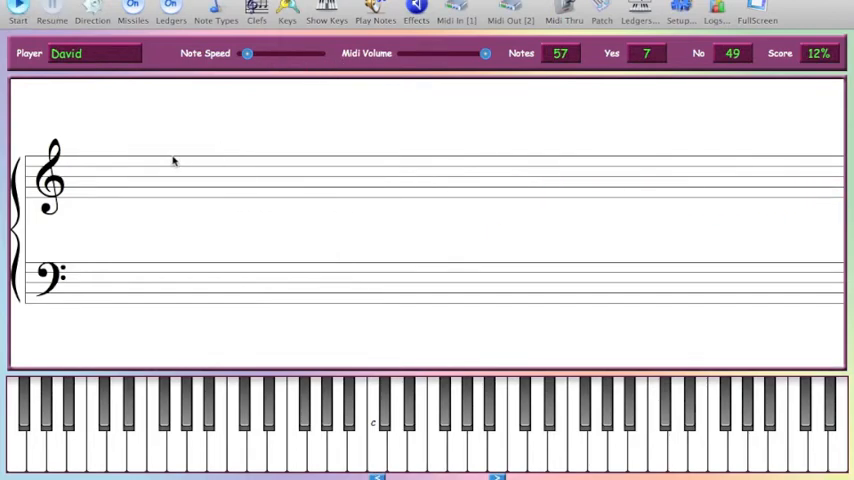
Set the note travel direction to Right To Left
click(96, 12)
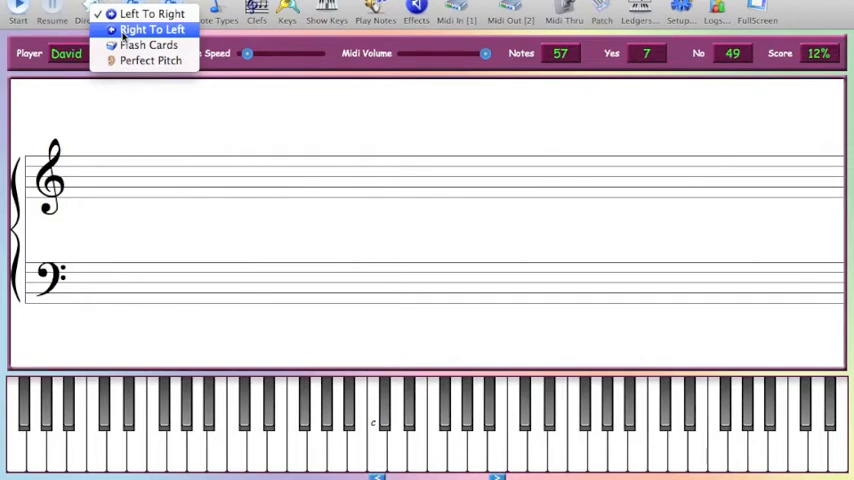
click(152, 32)
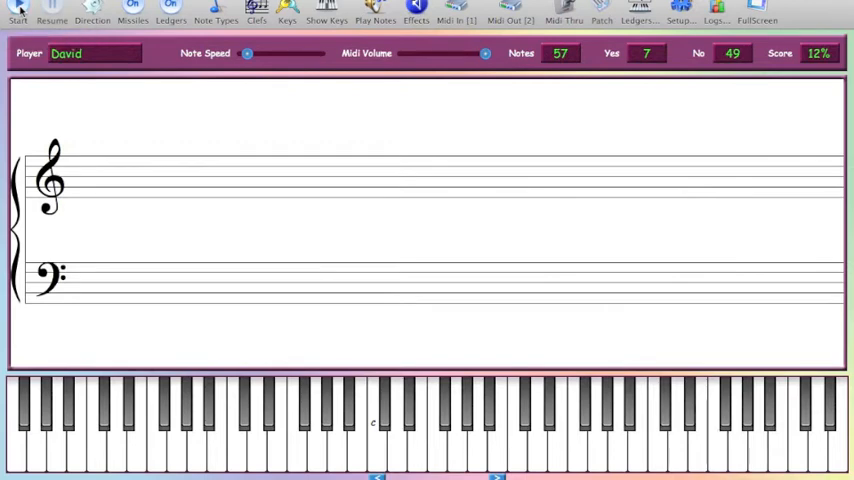
Start a round with right-to-left notes and answer them, reaching 17 notes at 43%
click(12, 12)
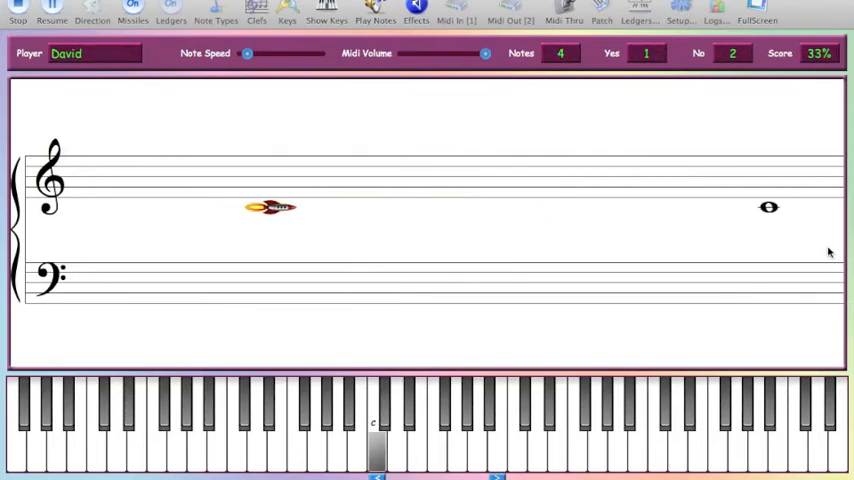
click(500, 444)
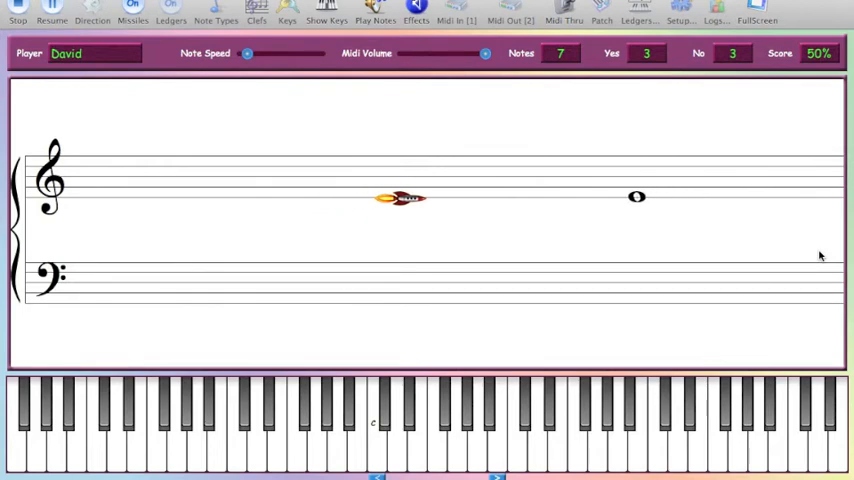
click(478, 450)
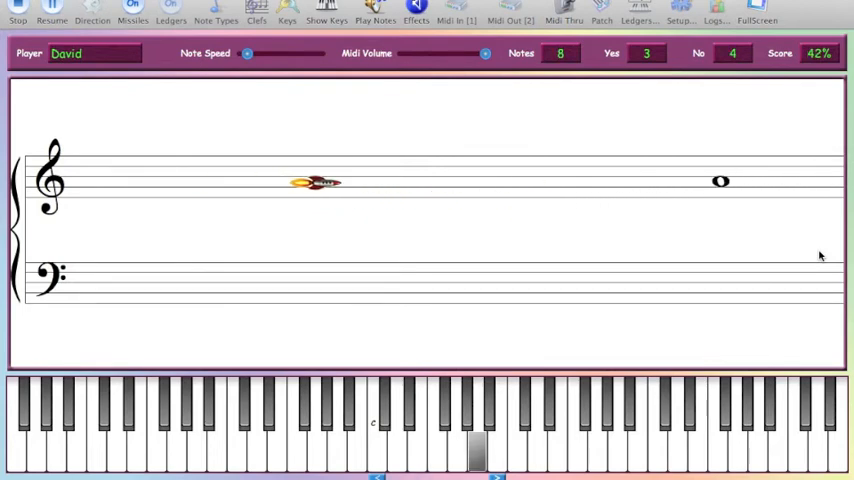
click(488, 430)
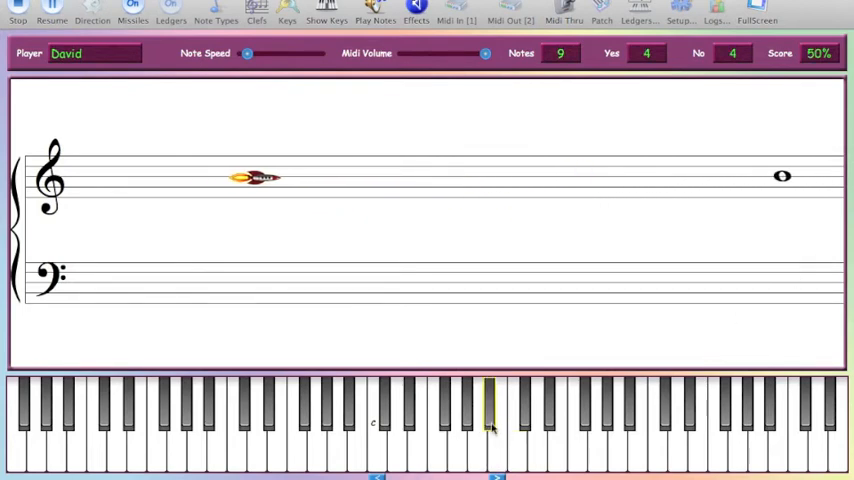
click(412, 440)
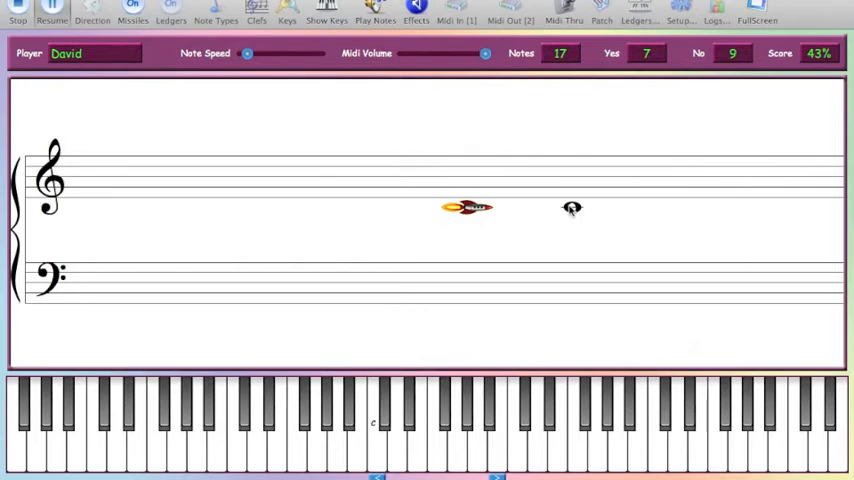
Stop the round mid-flight, holding the tally at 17 notes and 43%
click(488, 420)
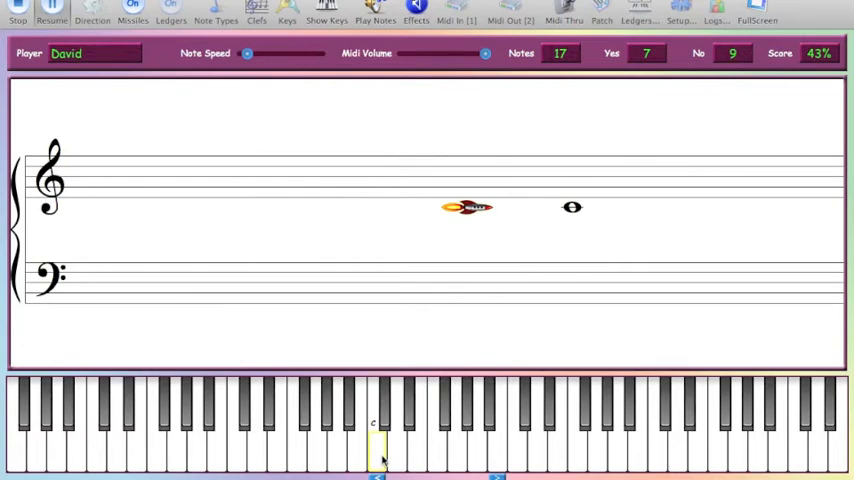
mouse_move(528, 380)
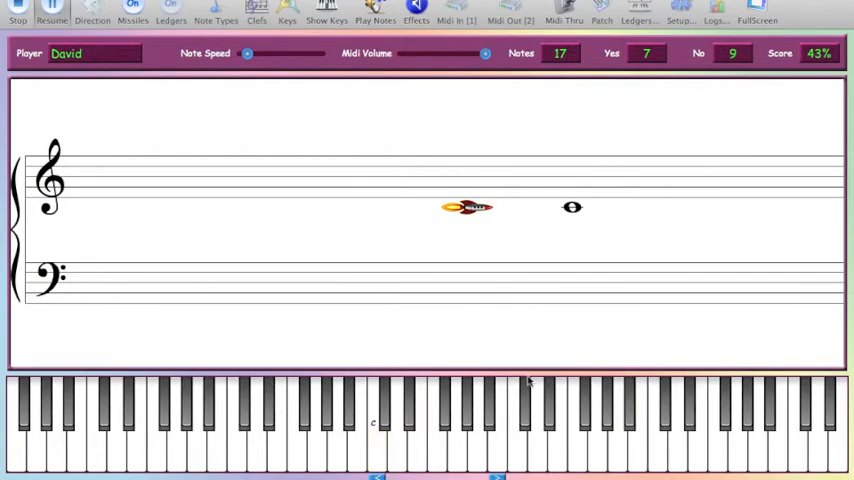
mouse_move(268, 208)
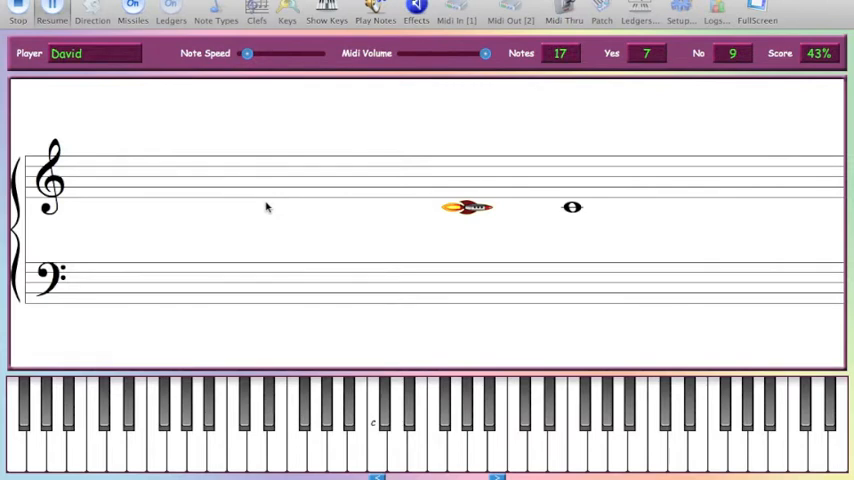
mouse_move(156, 150)
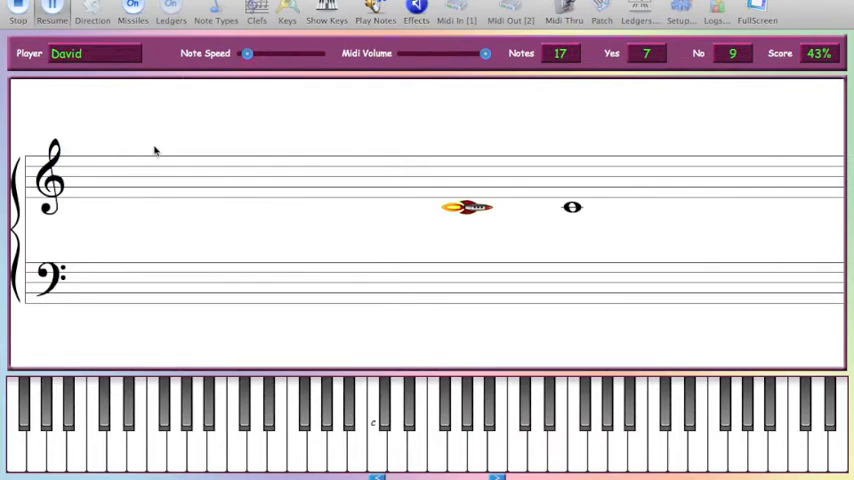
click(12, 12)
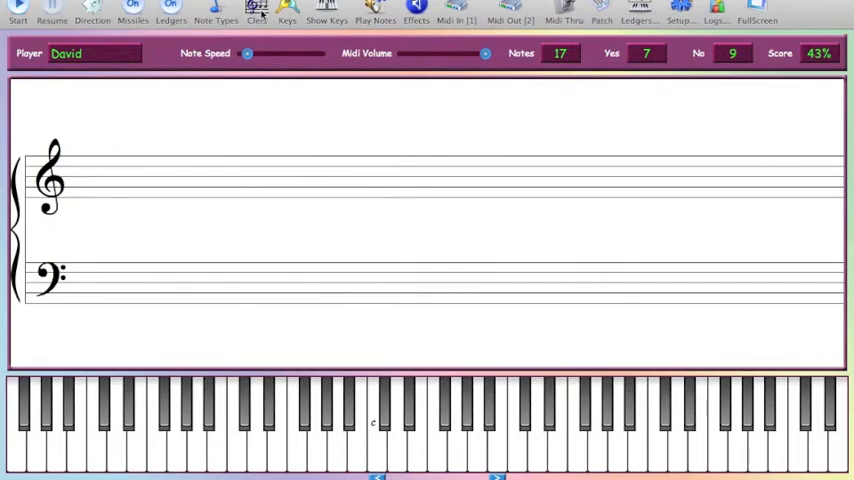
click(94, 16)
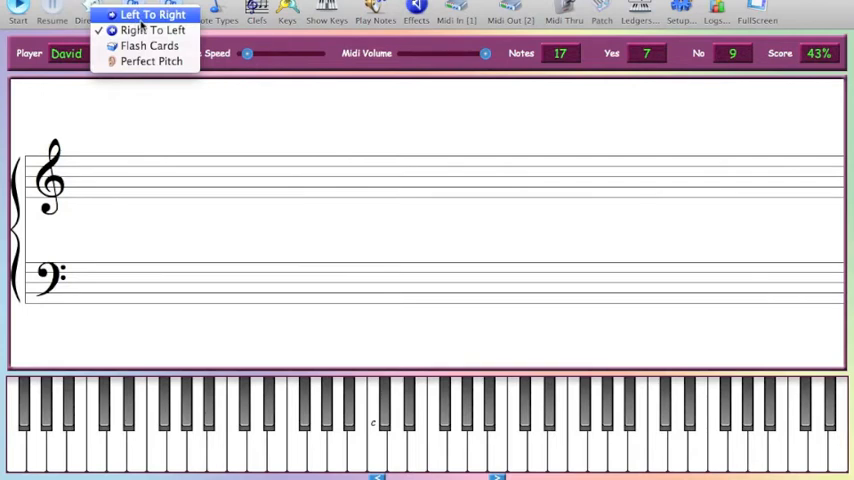
mouse_move(152, 52)
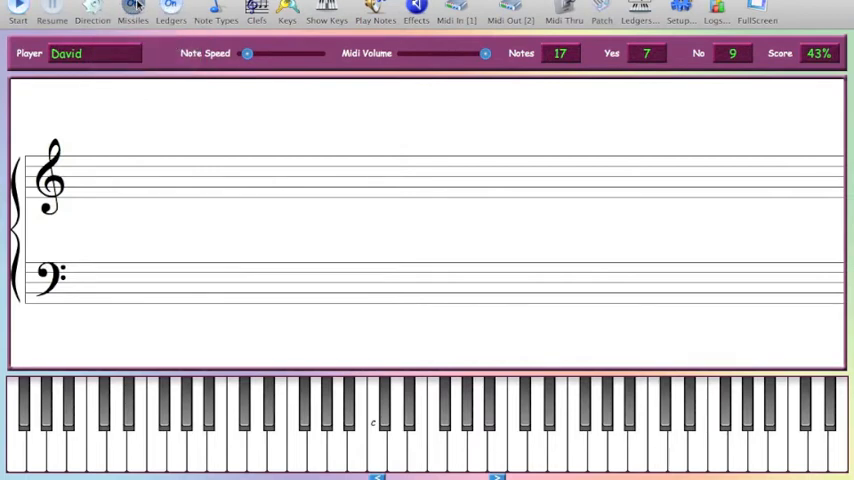
mouse_move(144, 18)
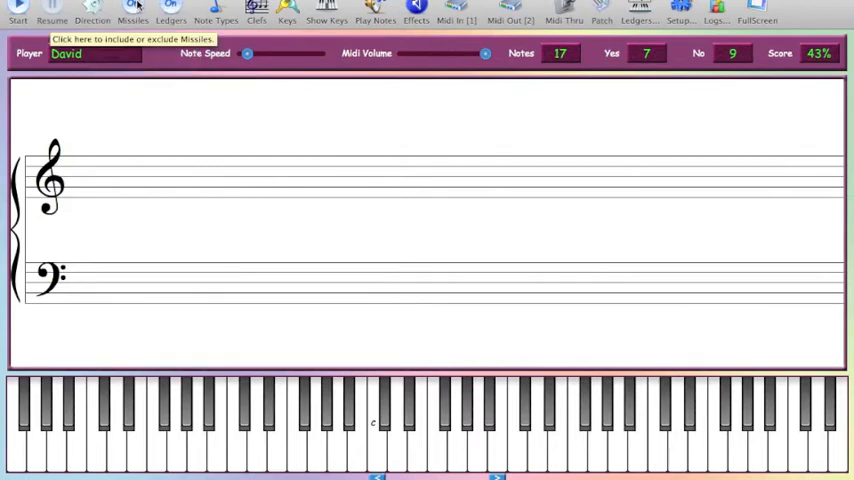
mouse_move(172, 8)
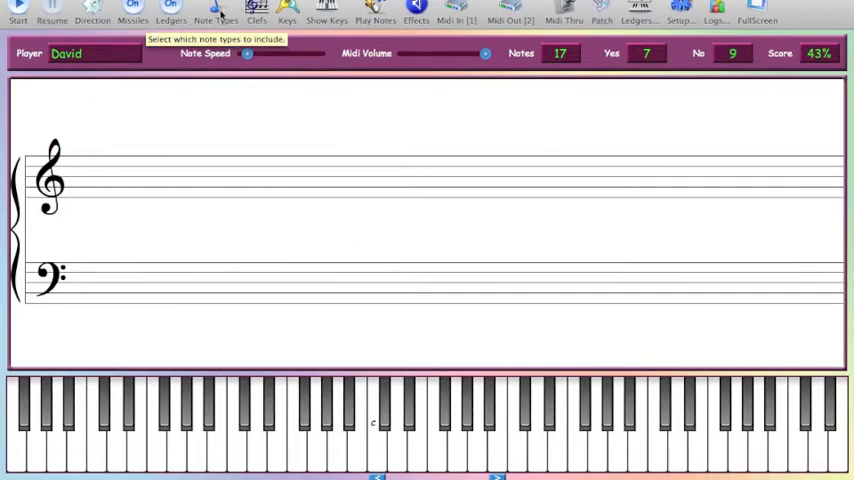
Tick Include Triads in the Note Types choices
click(214, 16)
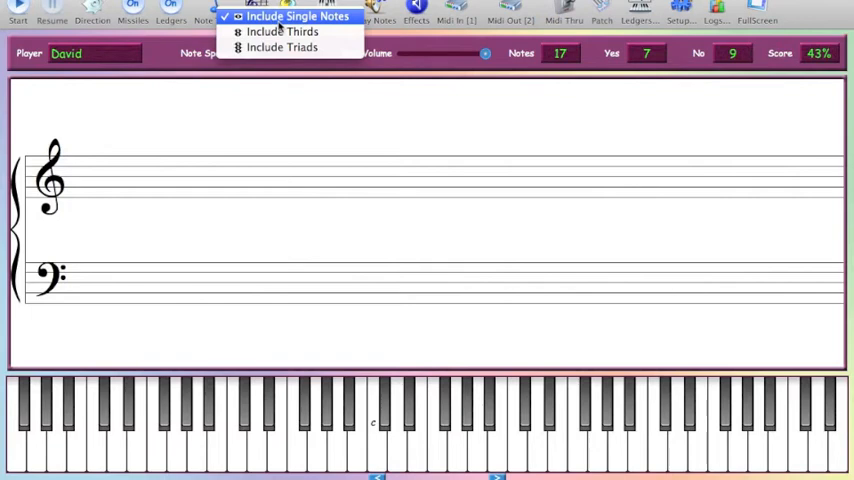
mouse_move(284, 32)
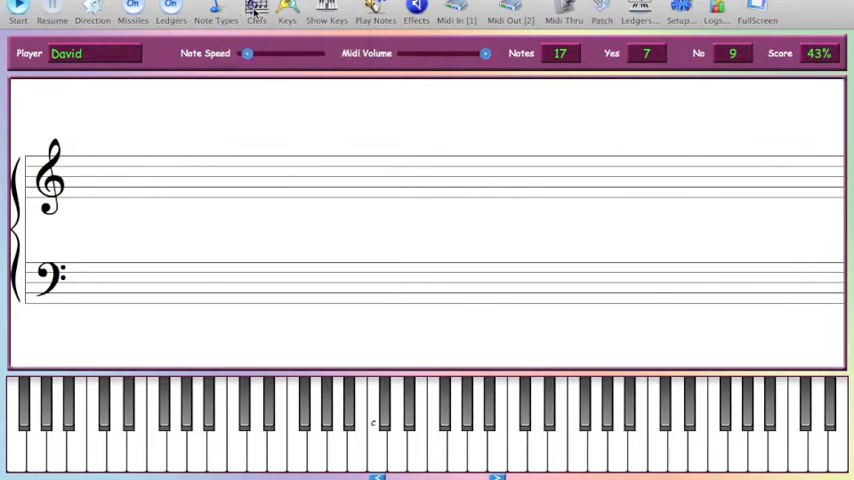
click(260, 18)
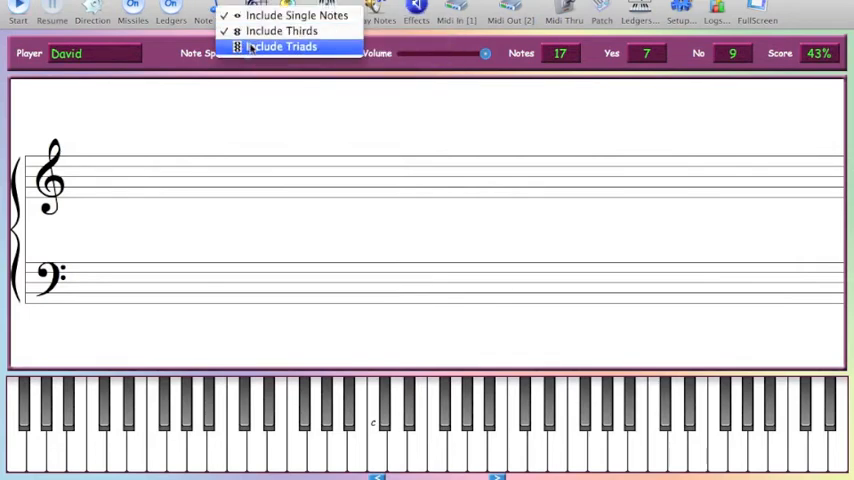
click(288, 48)
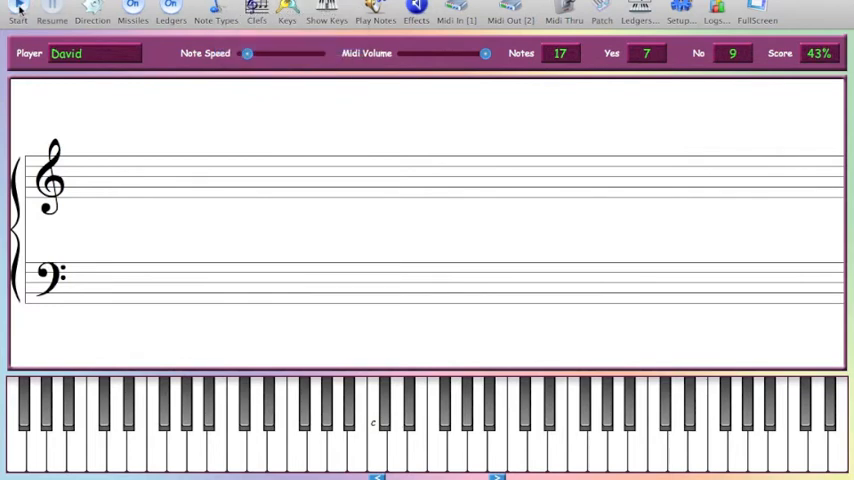
Start a round with triads included, ending at 12 notes, 7 right, 63%
click(14, 14)
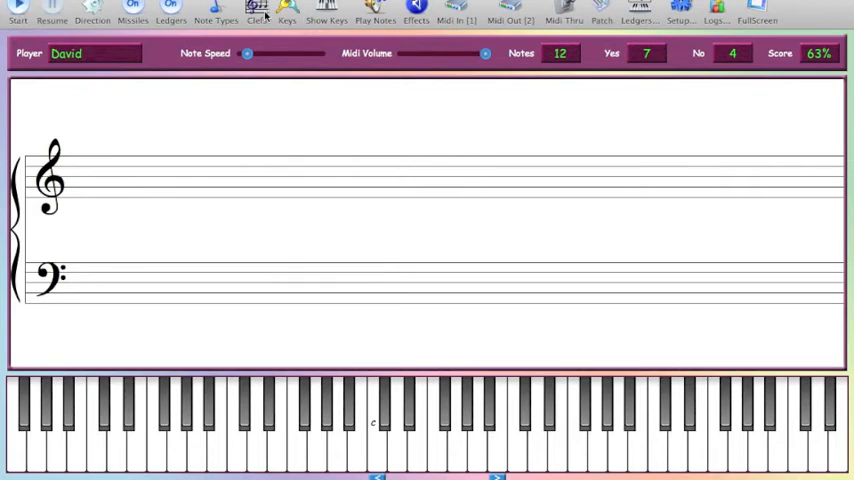
mouse_move(220, 12)
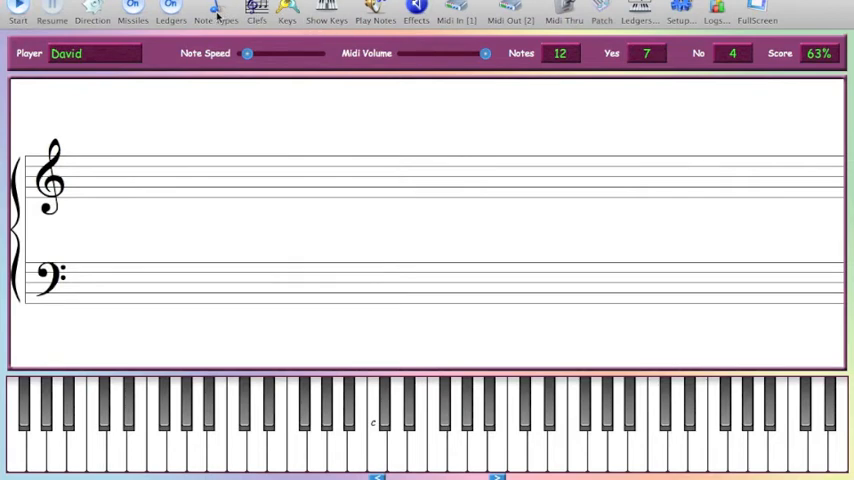
mouse_move(222, 12)
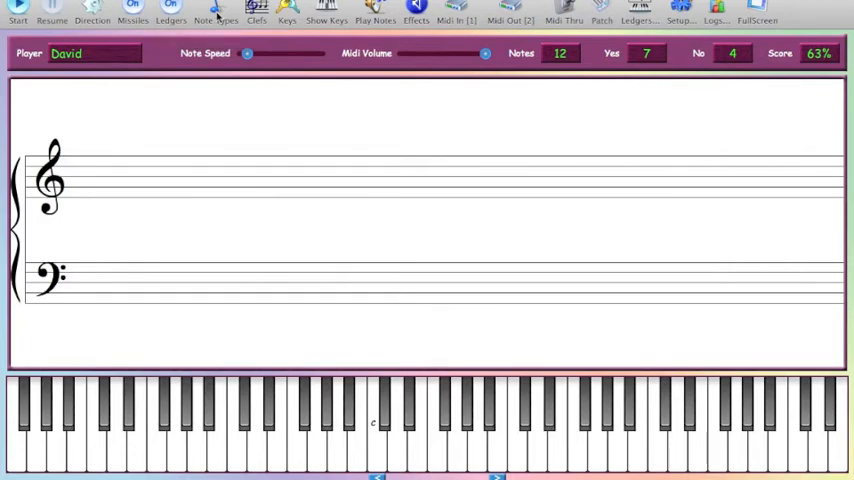
Tick Include Thirds in the Note Types choices
click(210, 16)
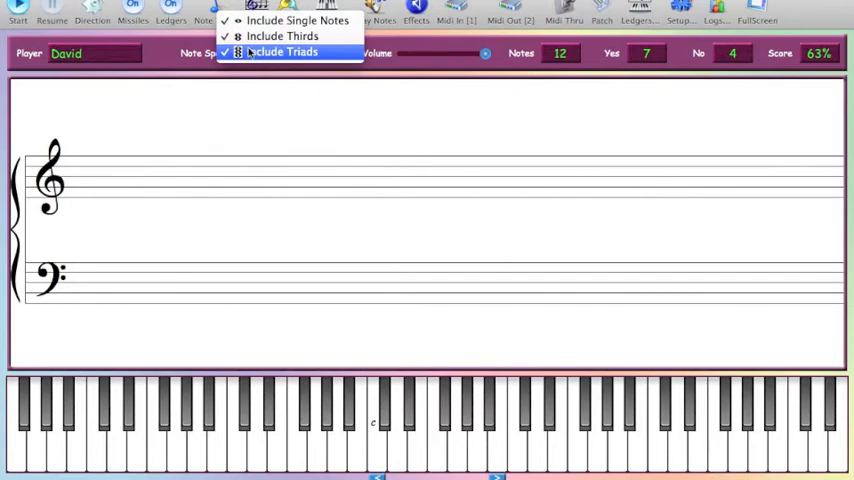
mouse_move(282, 36)
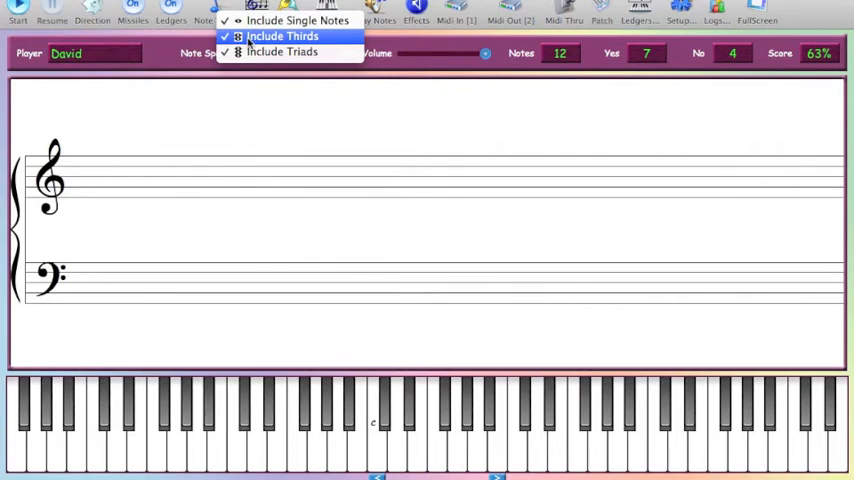
click(282, 36)
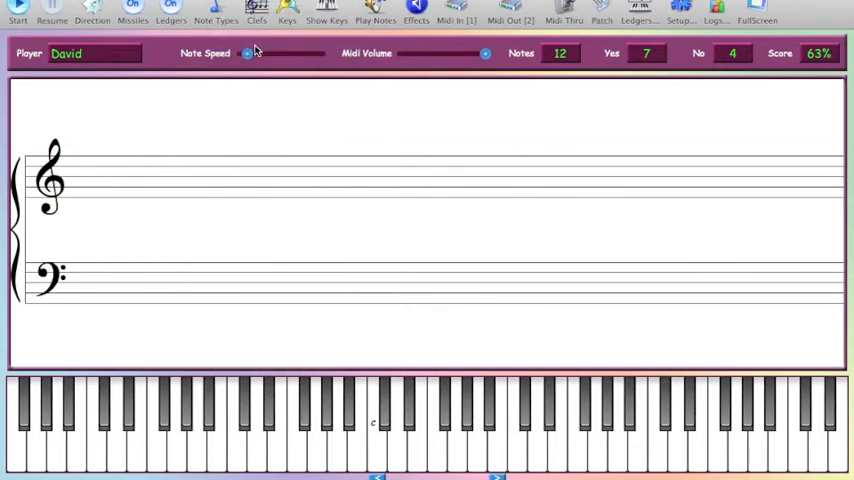
mouse_move(218, 218)
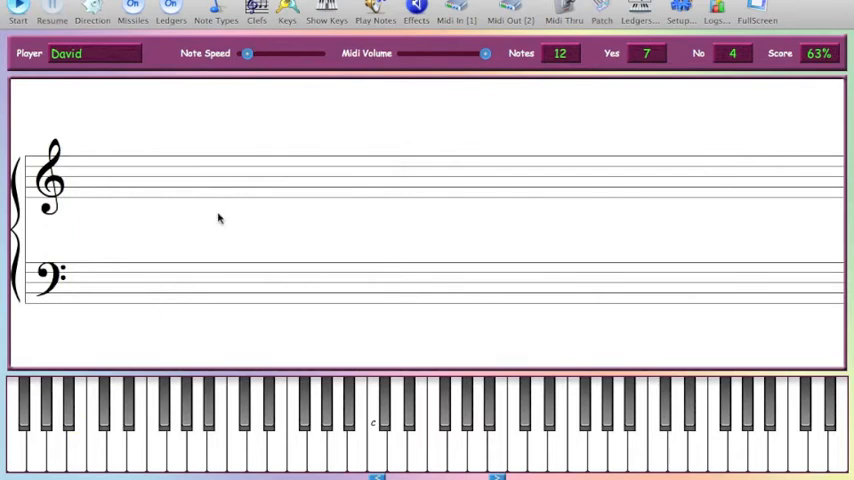
Bring up the Clefs choices with Treble Clef Only active
click(256, 18)
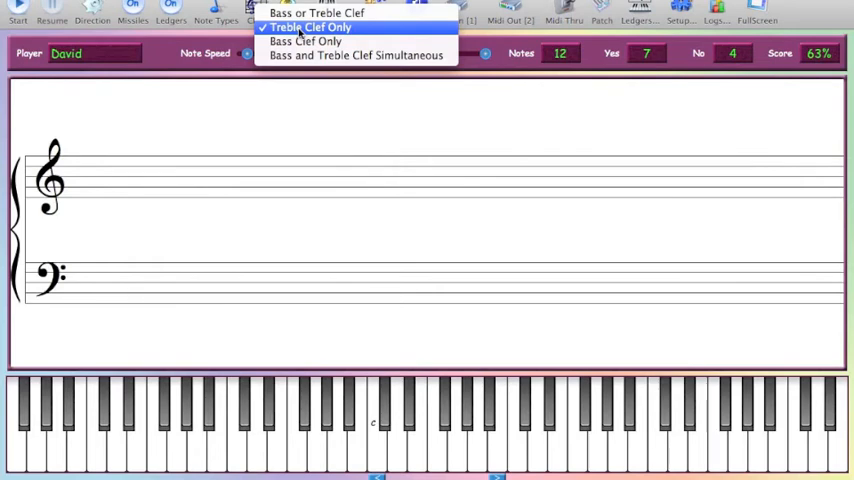
mouse_move(324, 16)
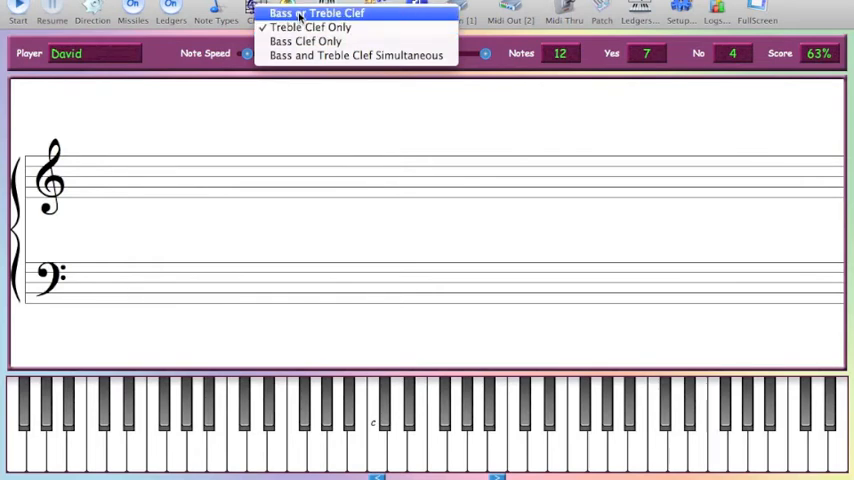
mouse_move(304, 40)
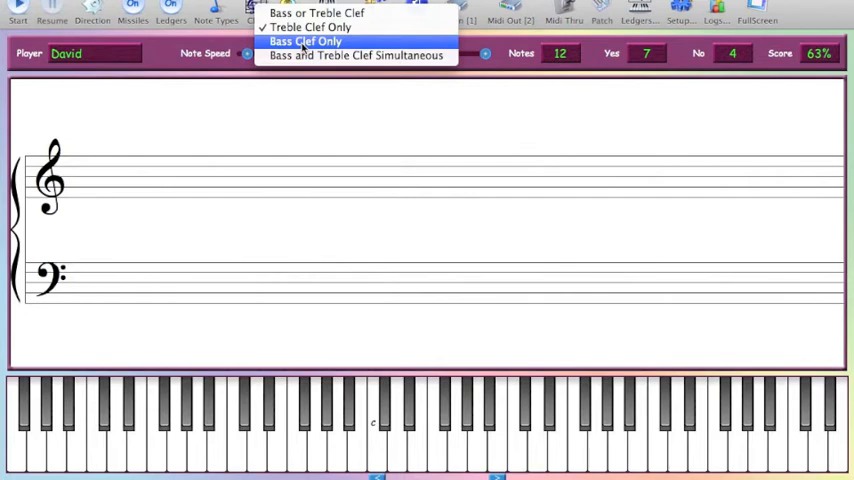
mouse_move(318, 28)
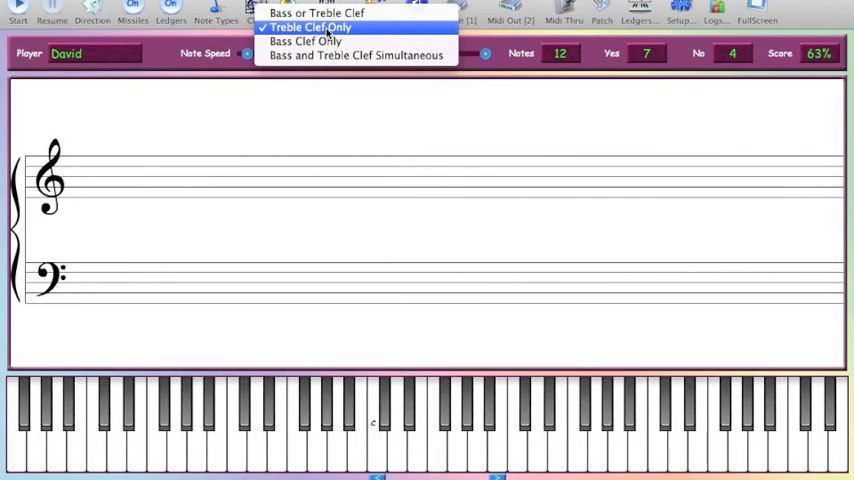
mouse_move(322, 12)
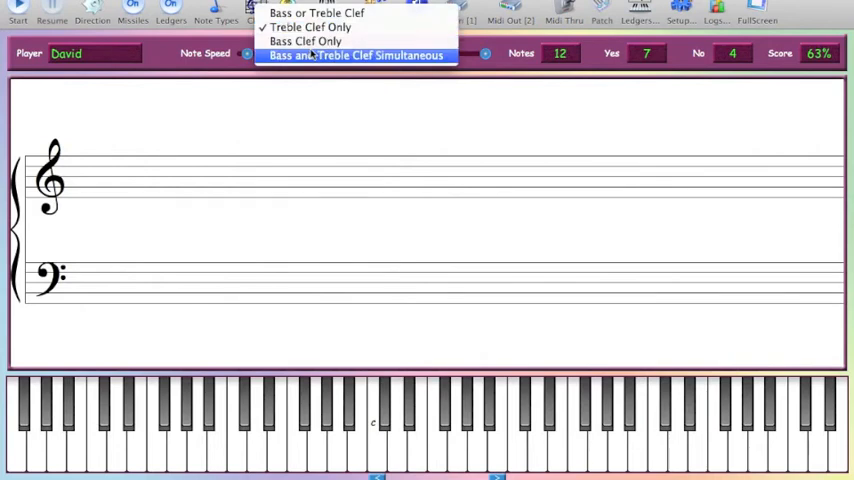
mouse_move(304, 40)
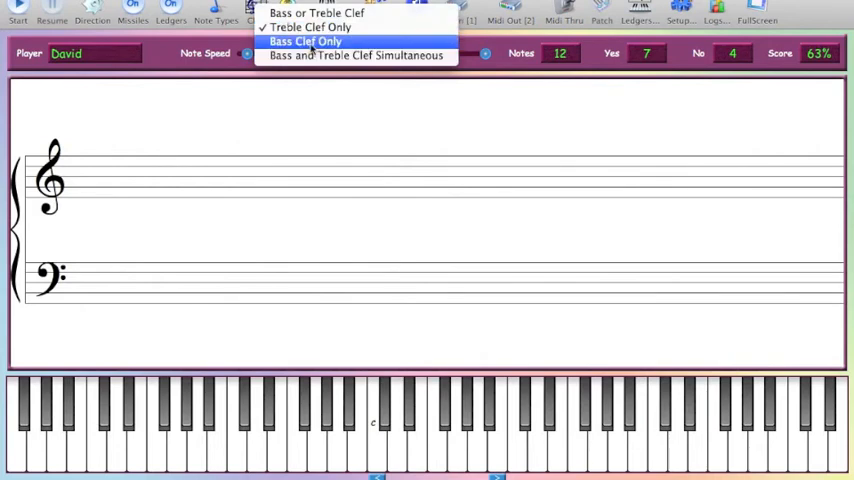
mouse_move(356, 56)
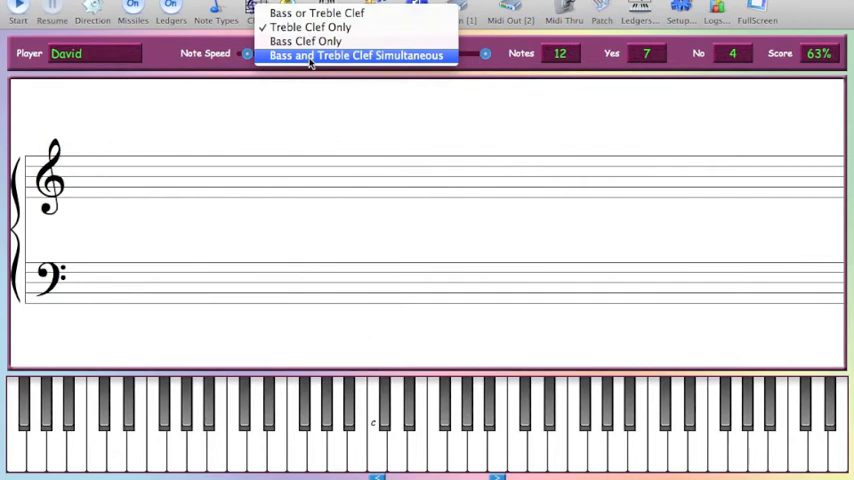
mouse_move(304, 40)
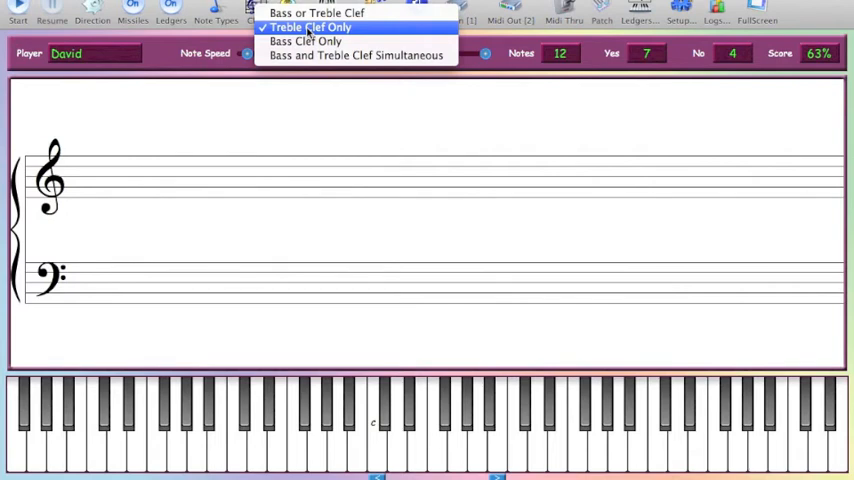
Keep Treble Clef Only and start a fresh round, now at 7 notes and 0%
click(304, 28)
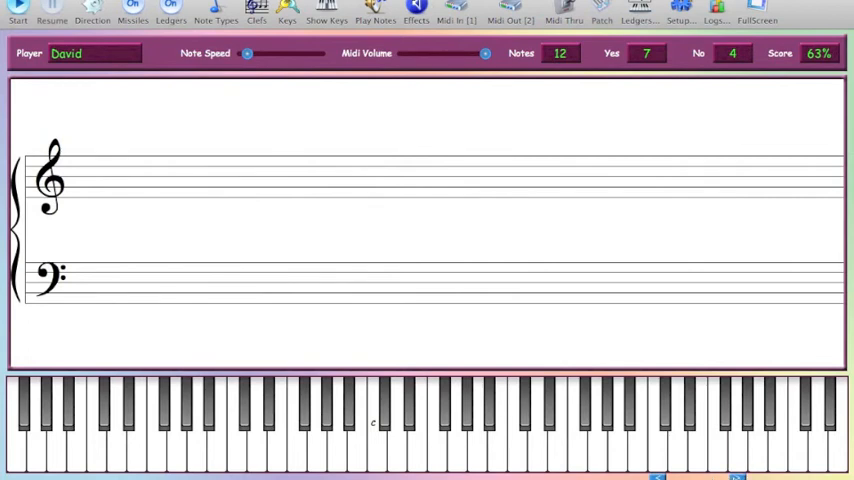
mouse_move(400, 296)
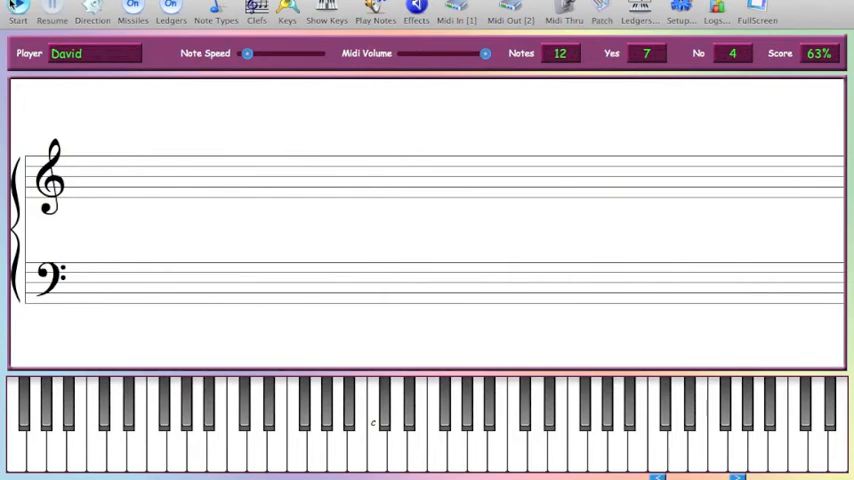
click(14, 12)
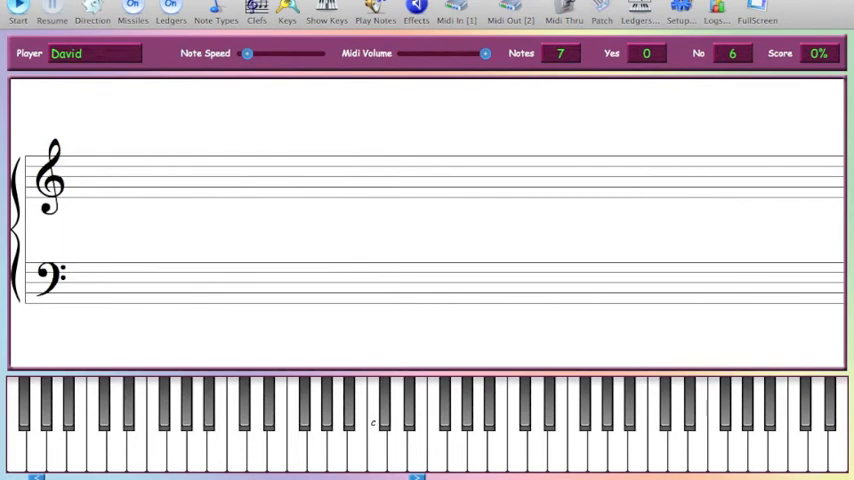
Keep the round running until 9 notes have fallen with none answered, score 0%
click(256, 10)
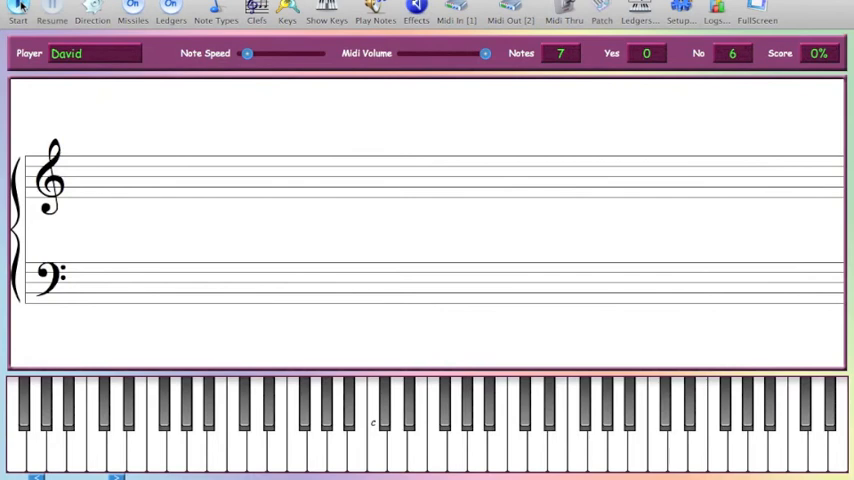
click(16, 12)
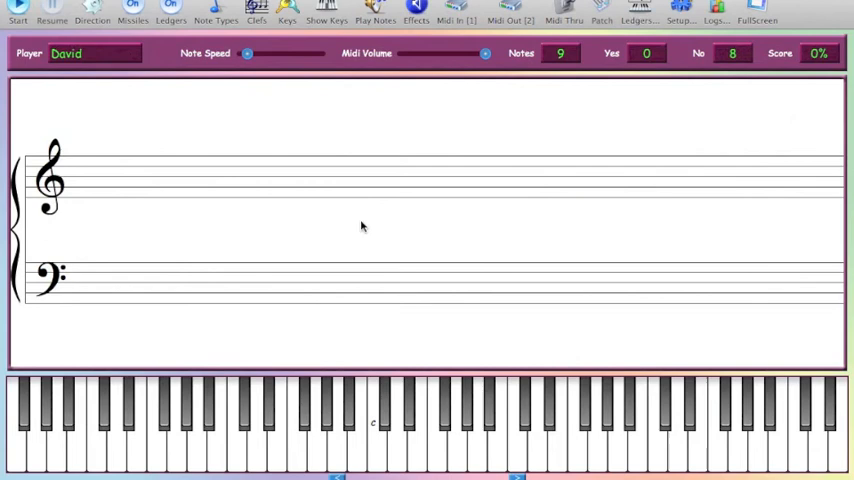
Set ledger notes to appear on Bass or Treble Clef and close the Ledger Note Setup
click(380, 438)
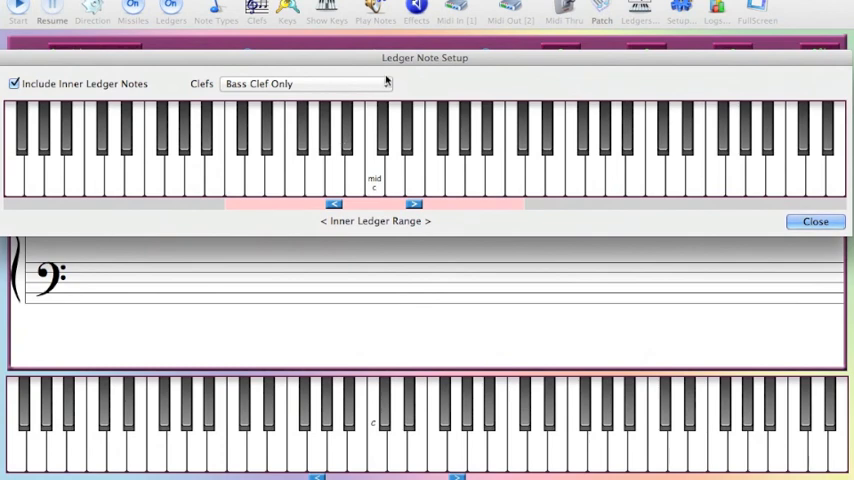
click(300, 84)
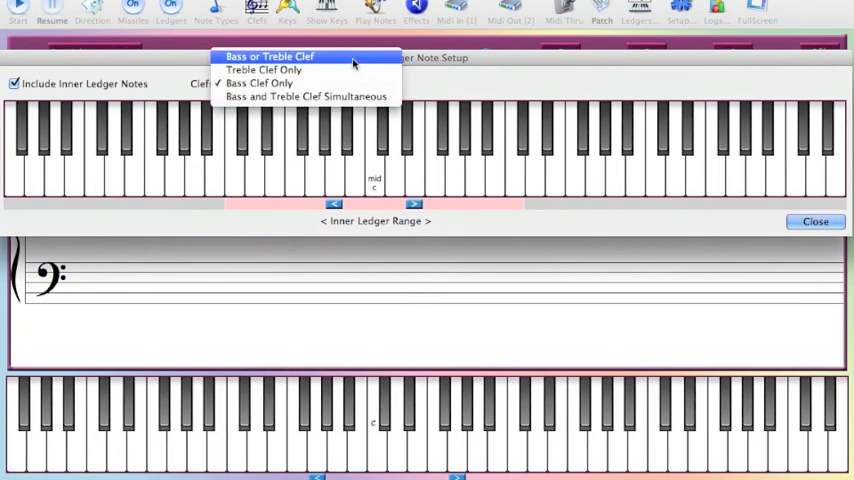
click(280, 56)
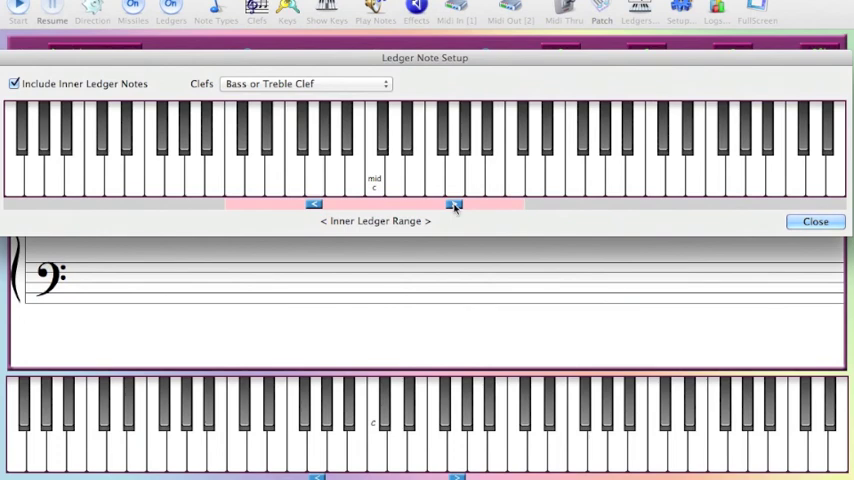
click(816, 220)
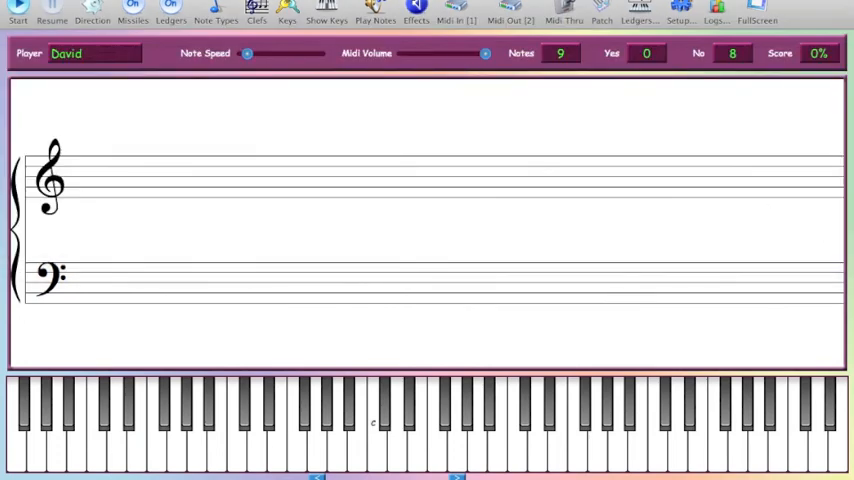
Start a round and answer incoming notes on the keyboard, reaching 8 of 14 for 61%
click(14, 10)
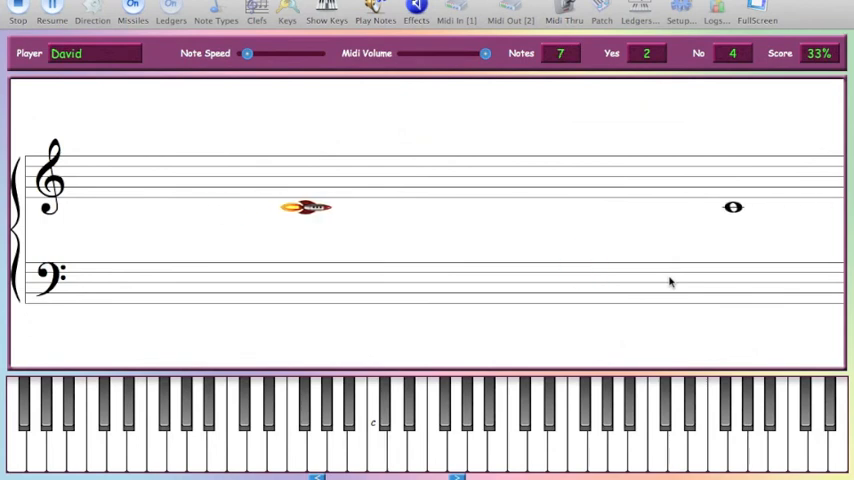
click(404, 450)
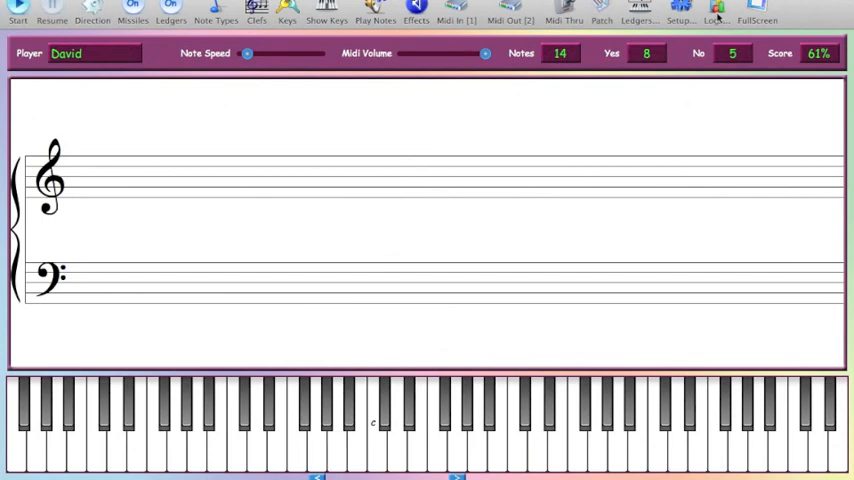
mouse_move(656, 12)
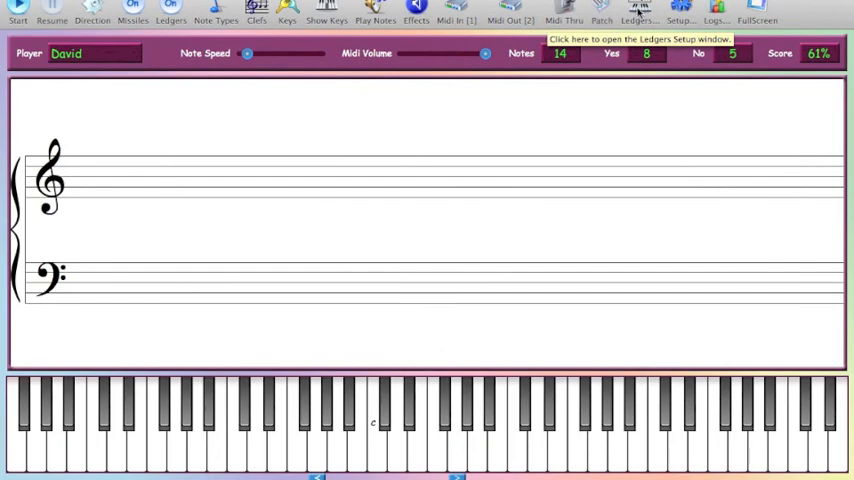
Widen the inner ledger range to lower notes and close the Ledger Note Setup
click(656, 12)
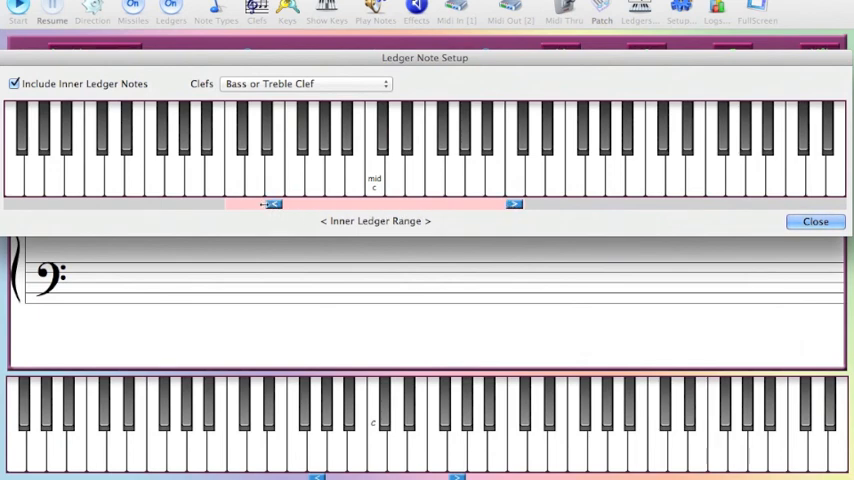
drag(268, 204, 234, 204)
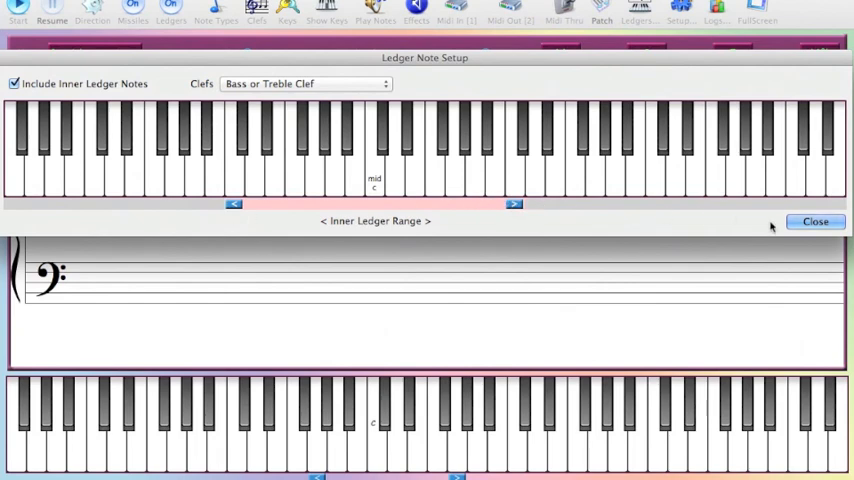
click(816, 220)
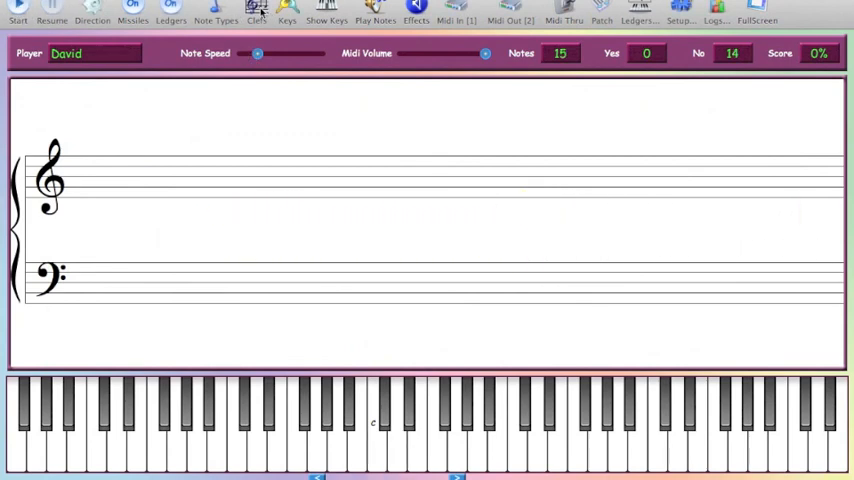
mouse_move(304, 8)
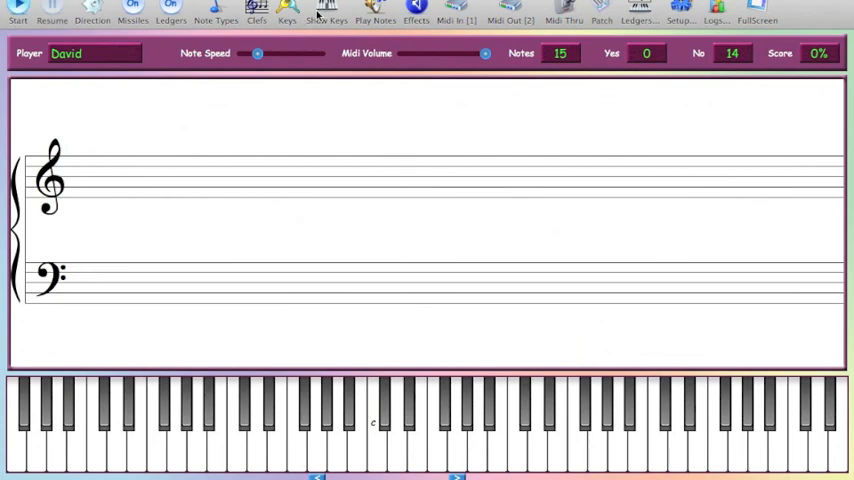
Run another round of incoming notes and stop it at 20 notes, 19 missed, 0%
click(220, 12)
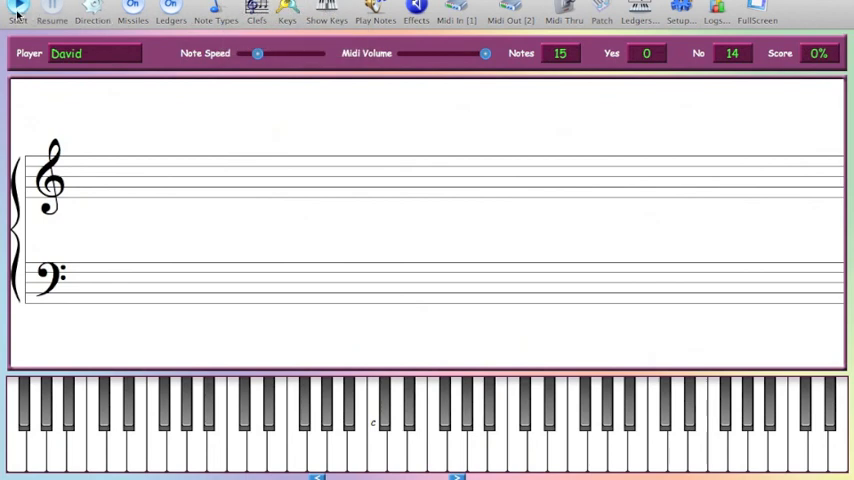
click(12, 12)
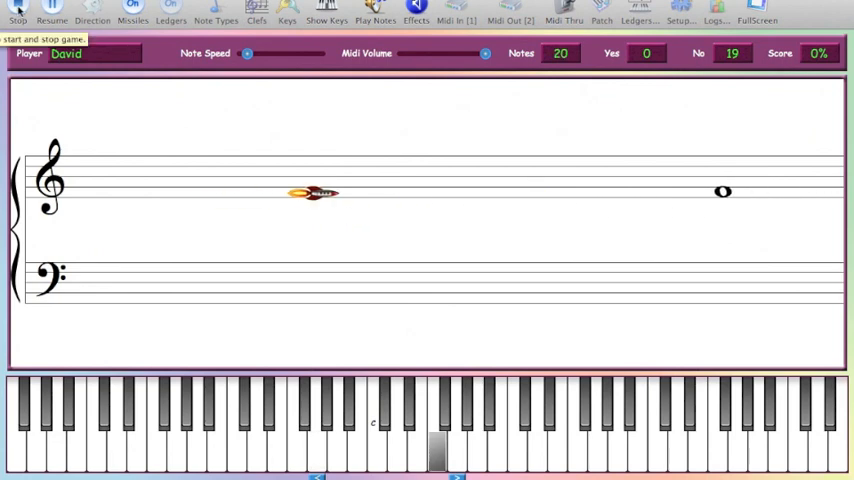
click(14, 20)
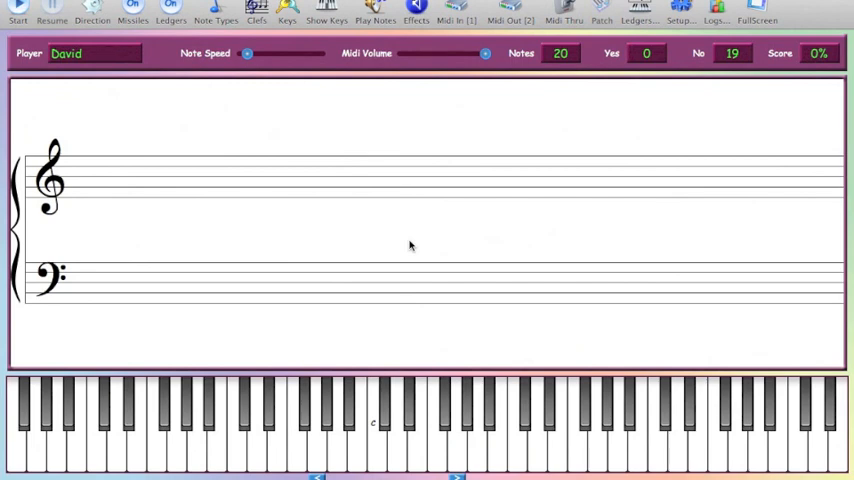
mouse_move(478, 164)
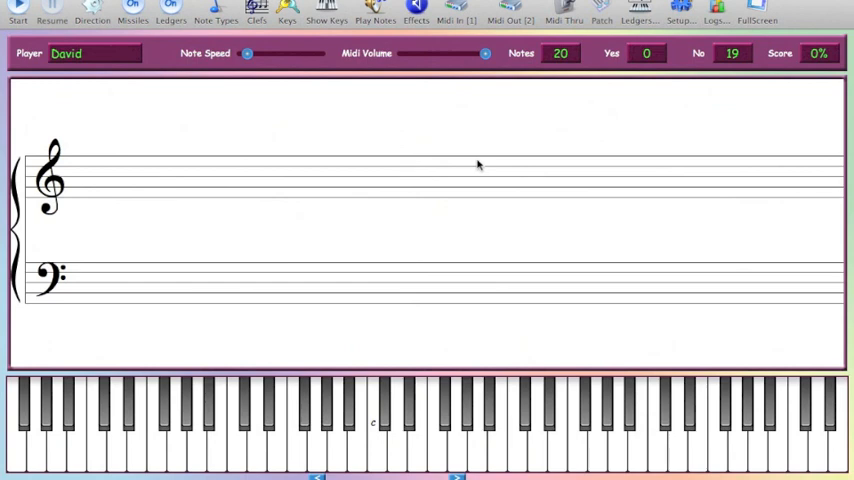
mouse_move(482, 176)
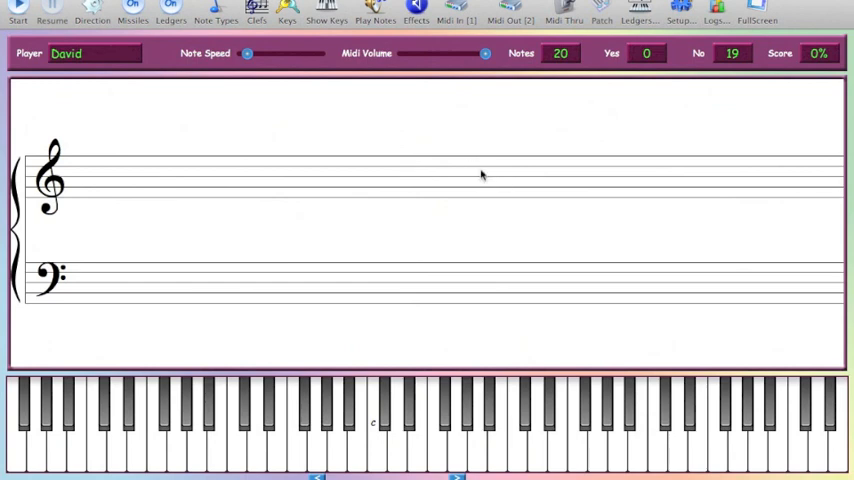
mouse_move(260, 24)
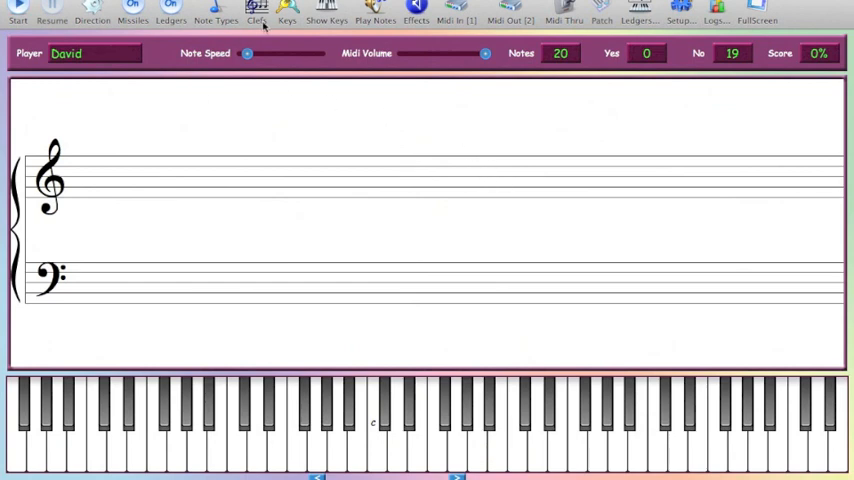
mouse_move(326, 32)
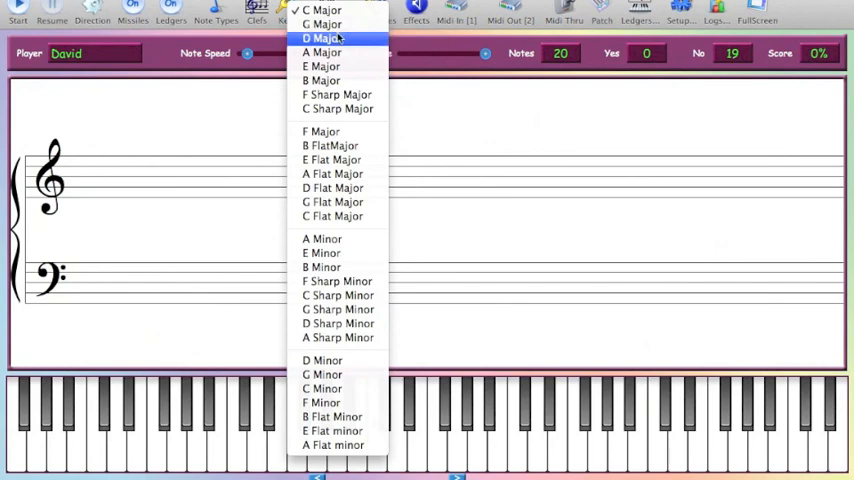
mouse_move(320, 24)
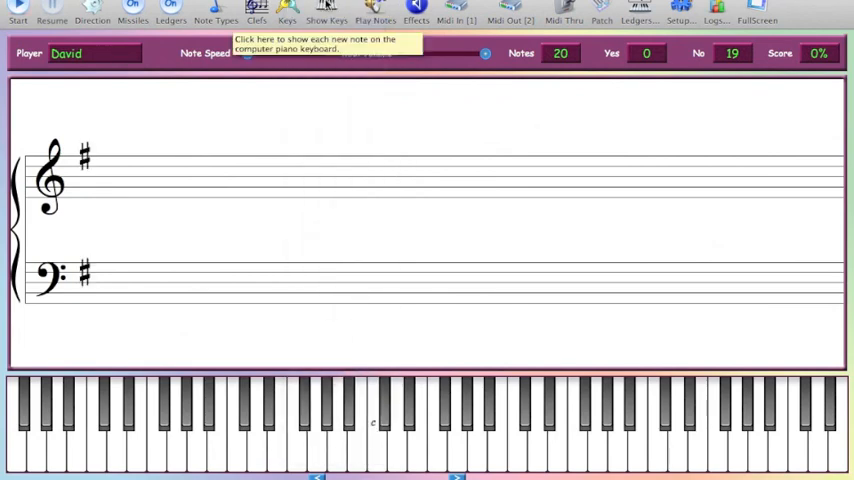
Step the key signature through D Major toward C Sharp Major with seven sharps
click(290, 12)
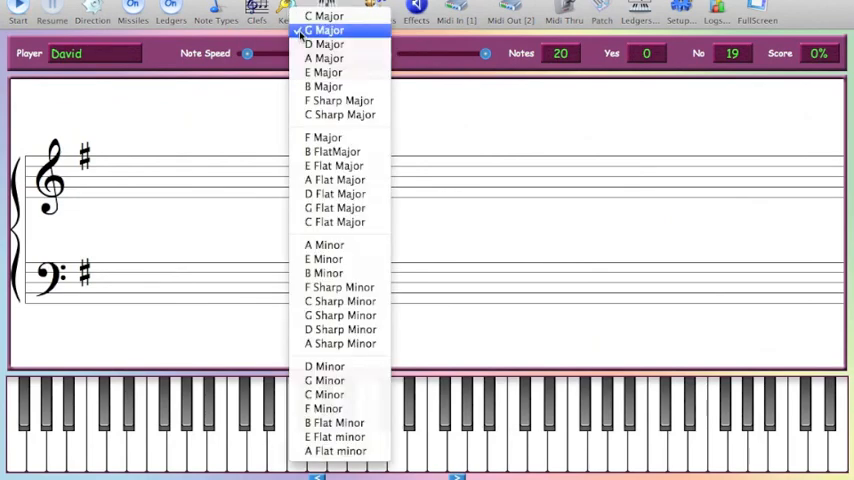
click(324, 44)
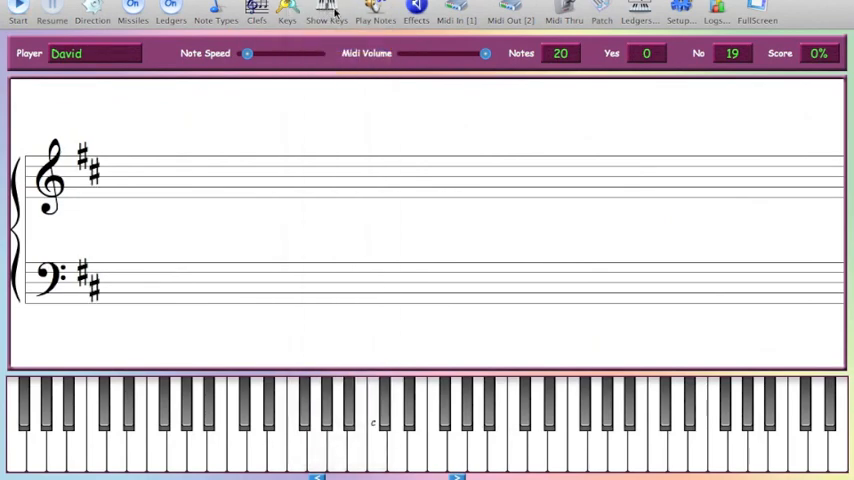
click(284, 18)
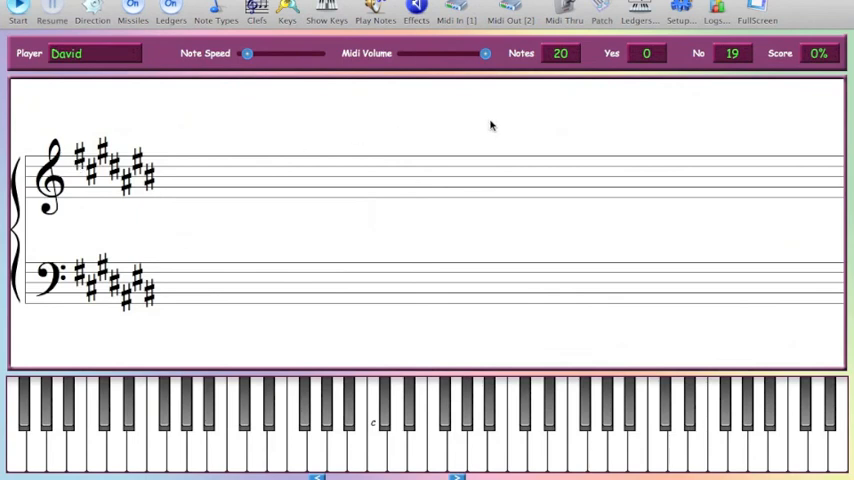
mouse_move(516, 132)
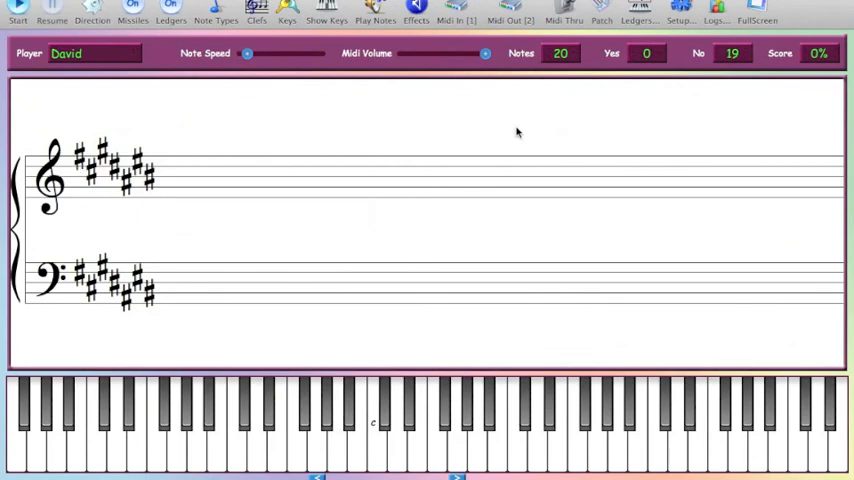